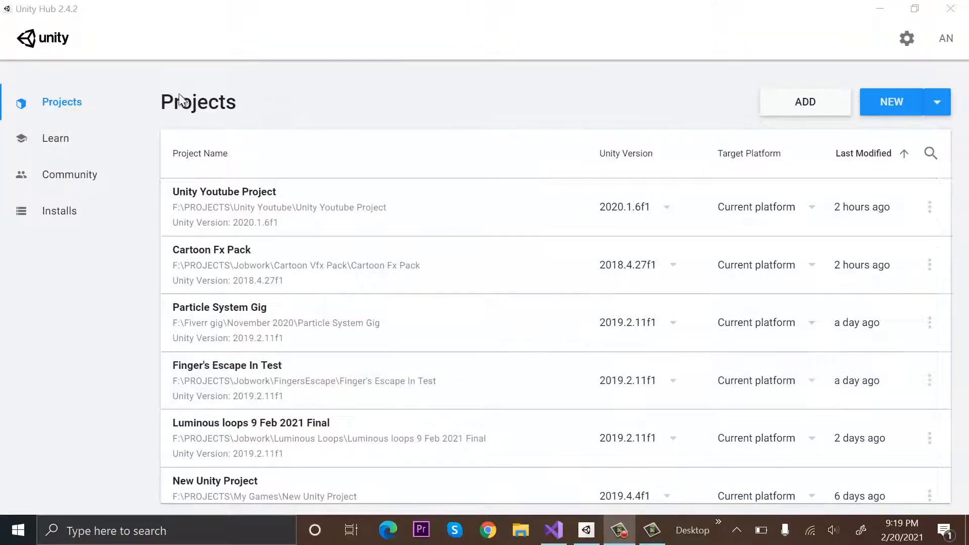
Show the Installs page listing six editors from 2018.4.27f1 to 2020.1.6f1
left_click(60, 211)
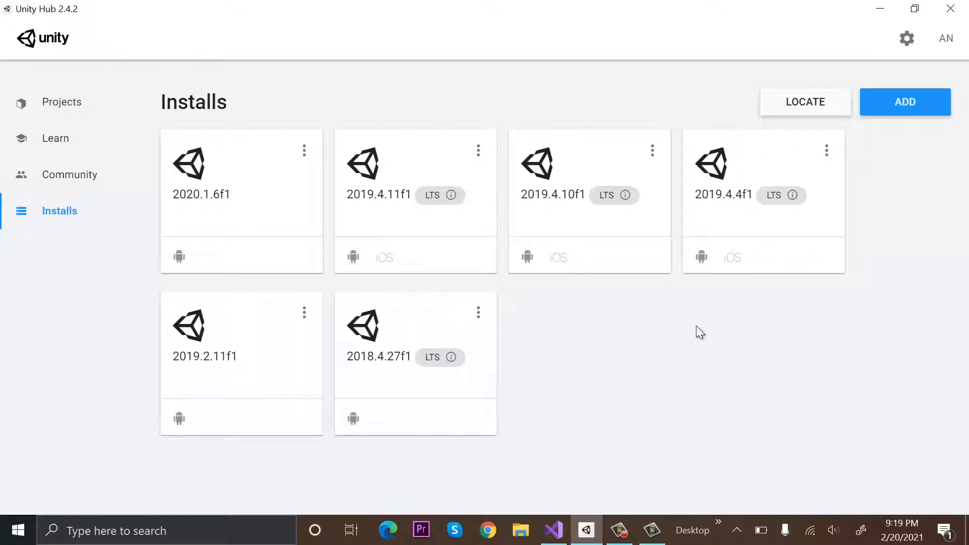
mouse_move(896, 84)
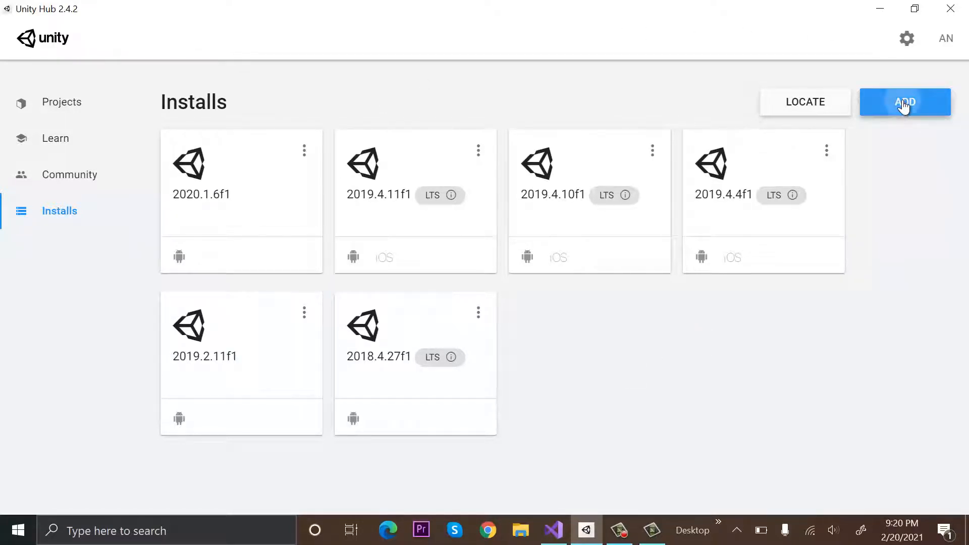
Start adding a Unity version, with 2019.4.20f1 (LTS) preselected as recommended
left_click(904, 101)
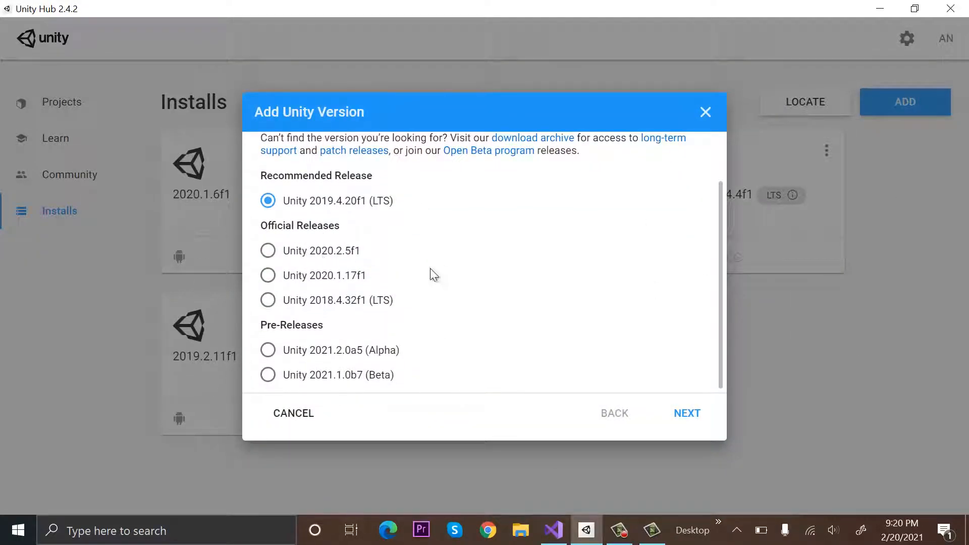
mouse_move(407, 339)
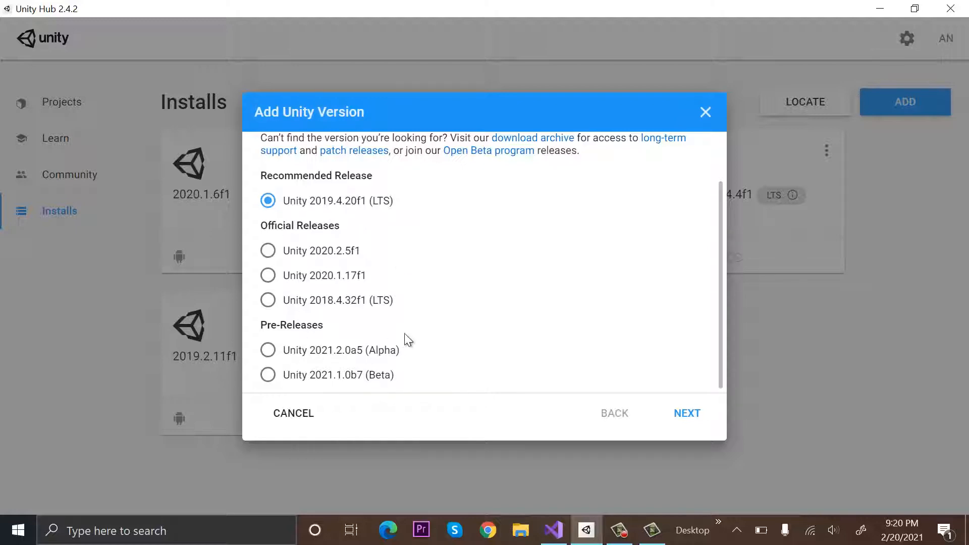
mouse_move(444, 334)
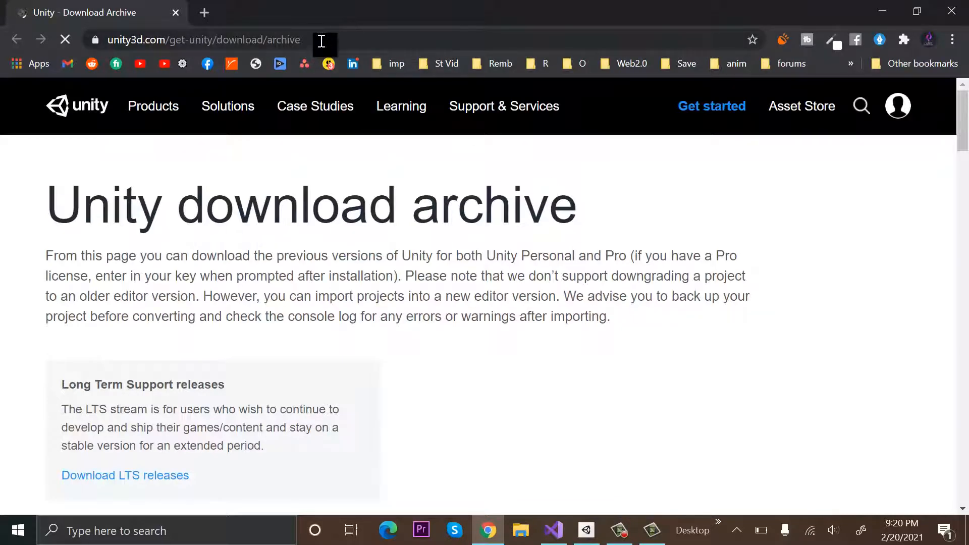
Go to the Unity download archive and list the Unity 2018.x releases starting with 2018.4.32
left_click(204, 39)
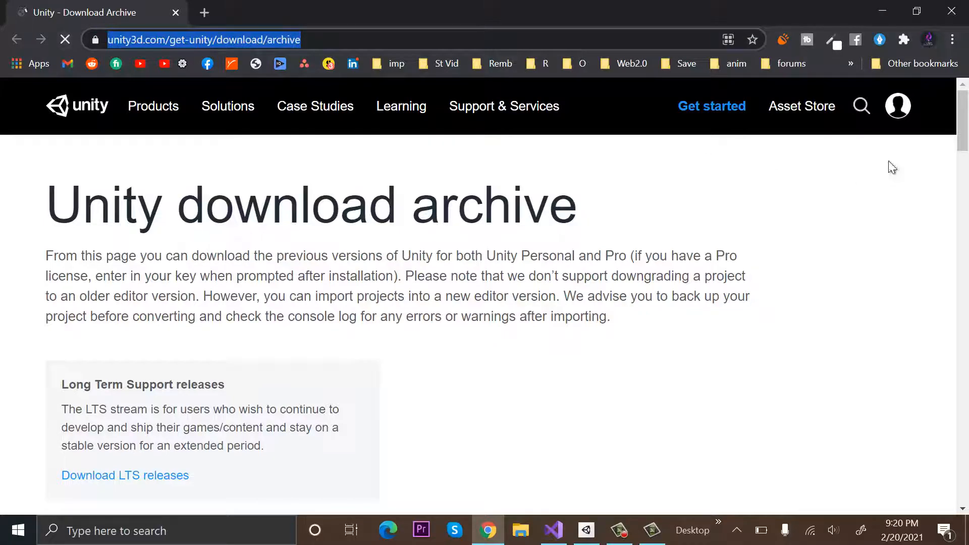
scroll("down", 3)
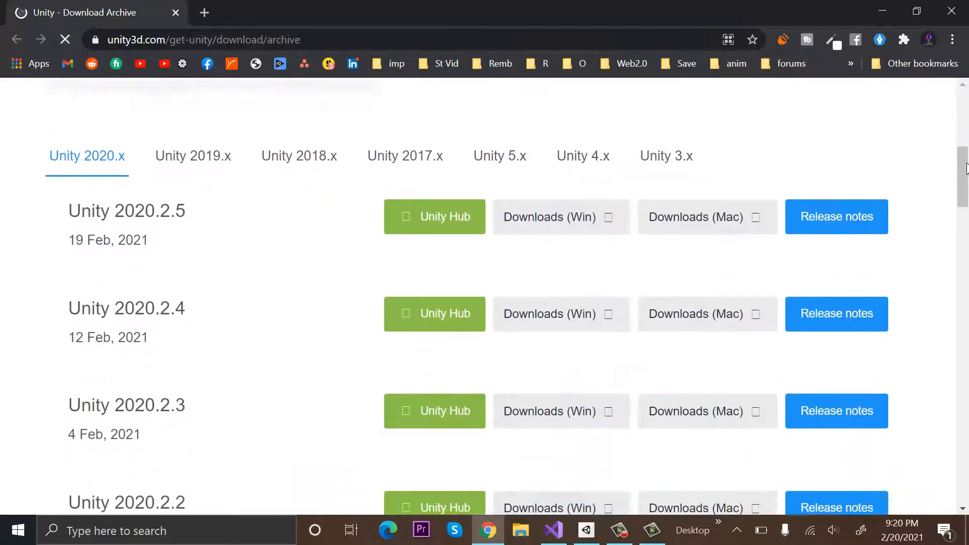
scroll("down", 3)
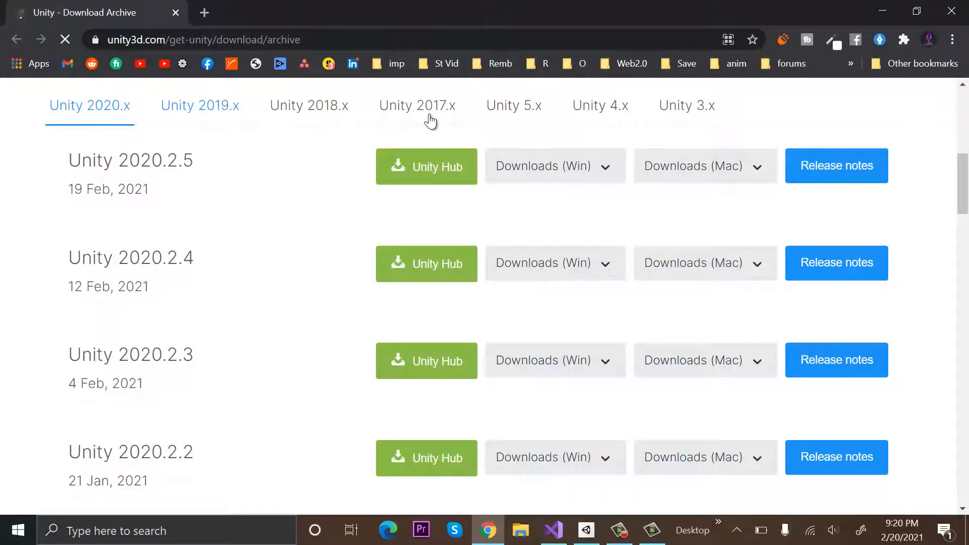
left_click(309, 105)
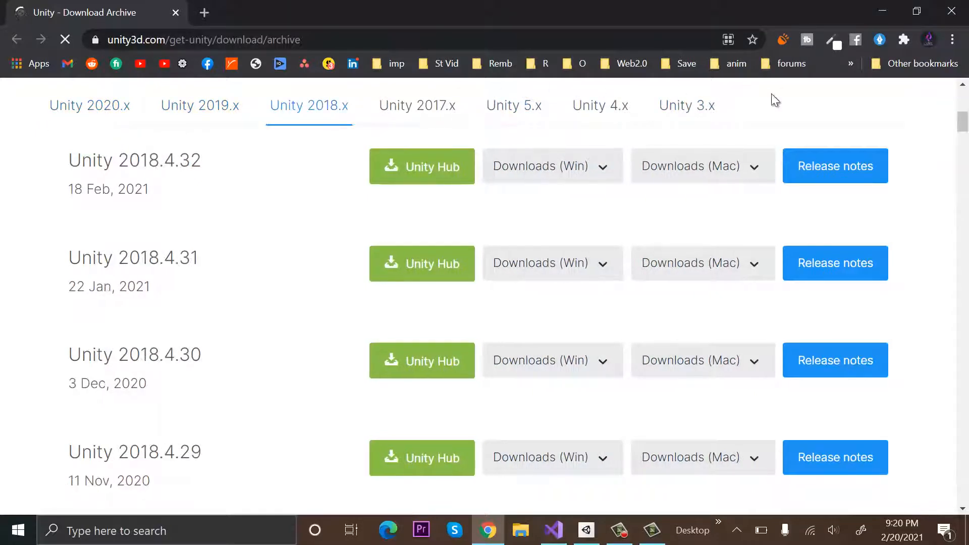
scroll("up", 3)
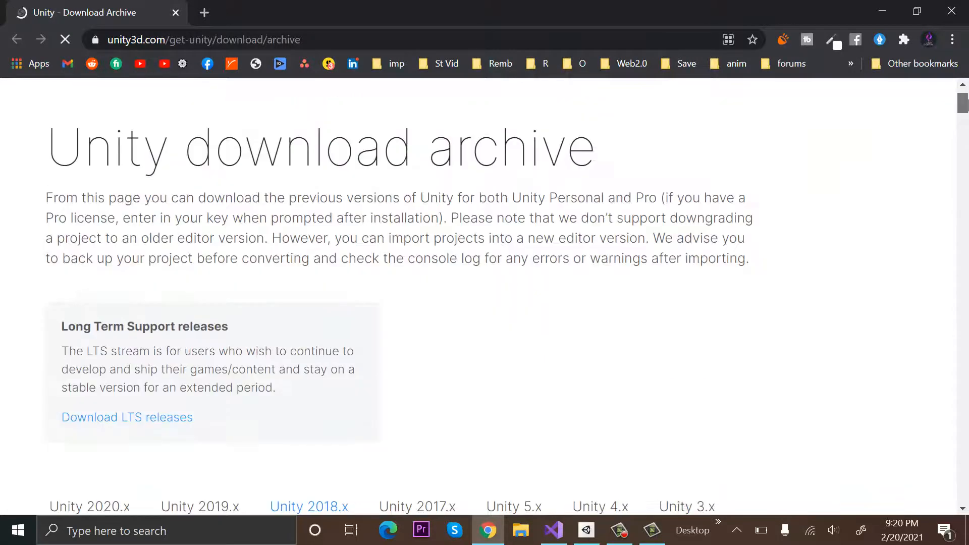
scroll("down", 3)
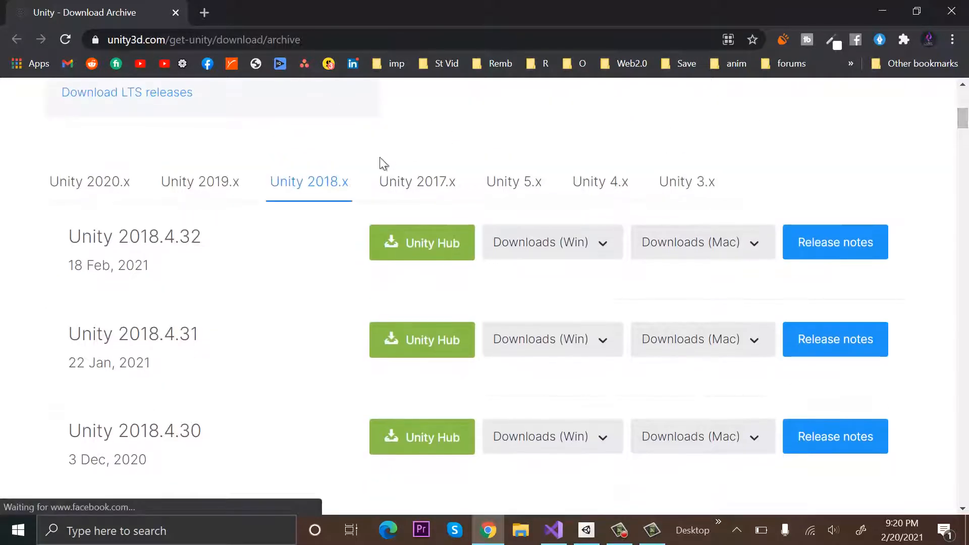
Browse the Unity 2019.x release list down to Unity 2019.2.0
left_click(200, 182)
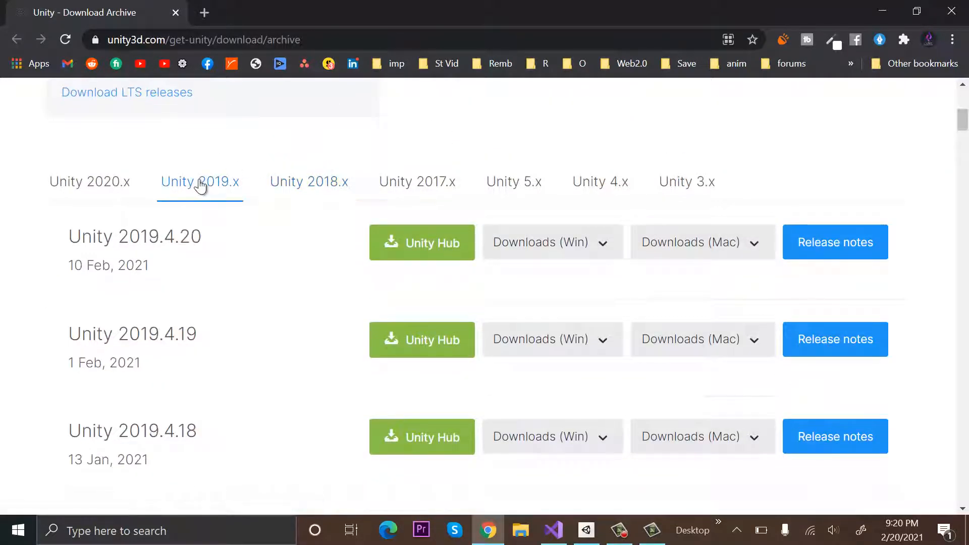
scroll("down", 3)
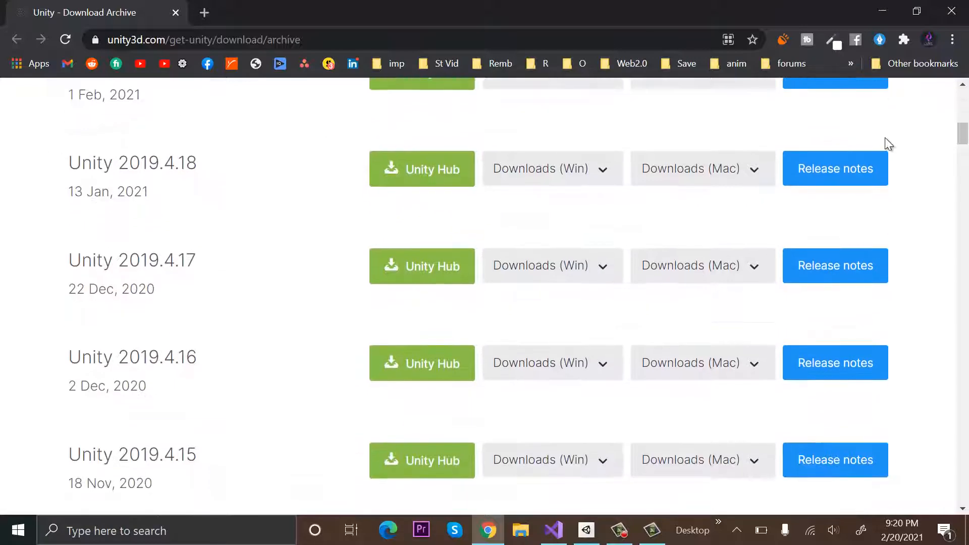
scroll("down", 3)
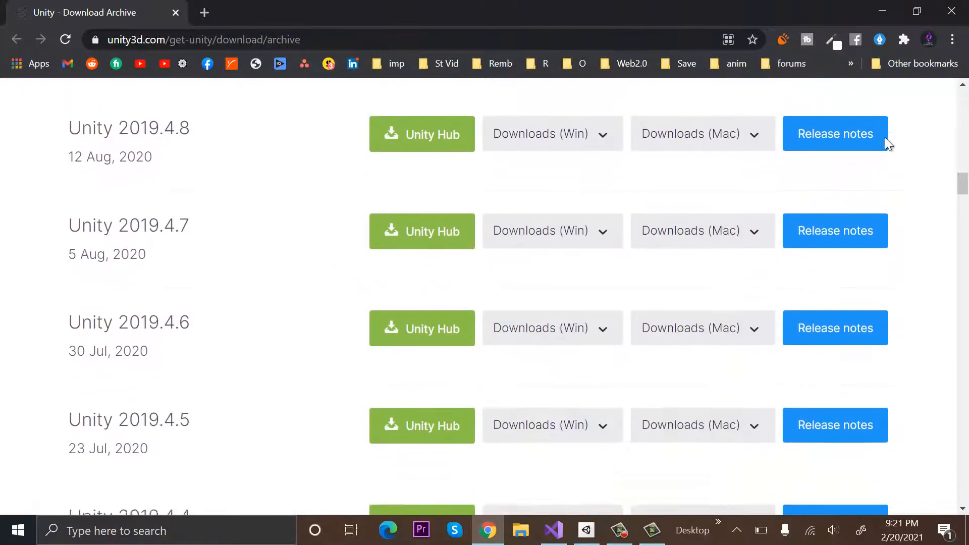
scroll("down", 3)
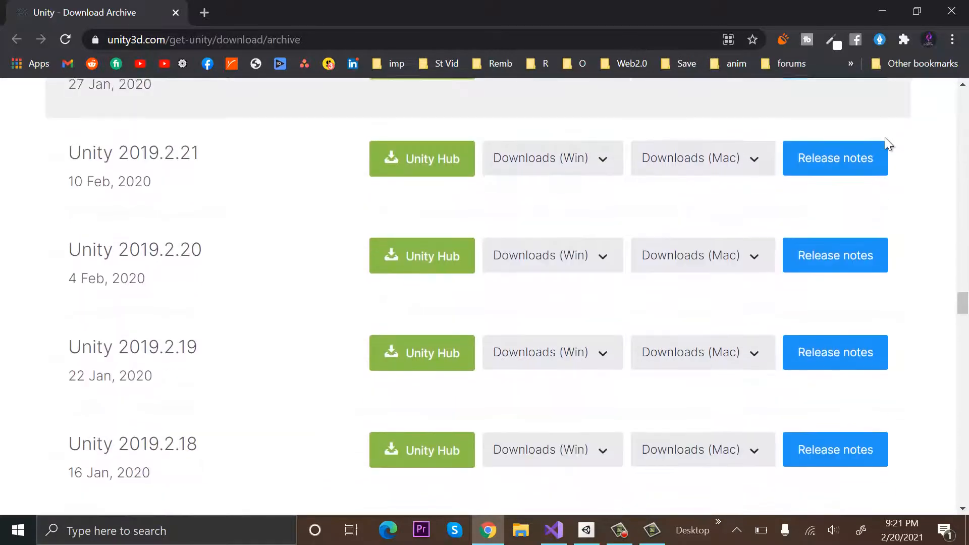
scroll("down", 3)
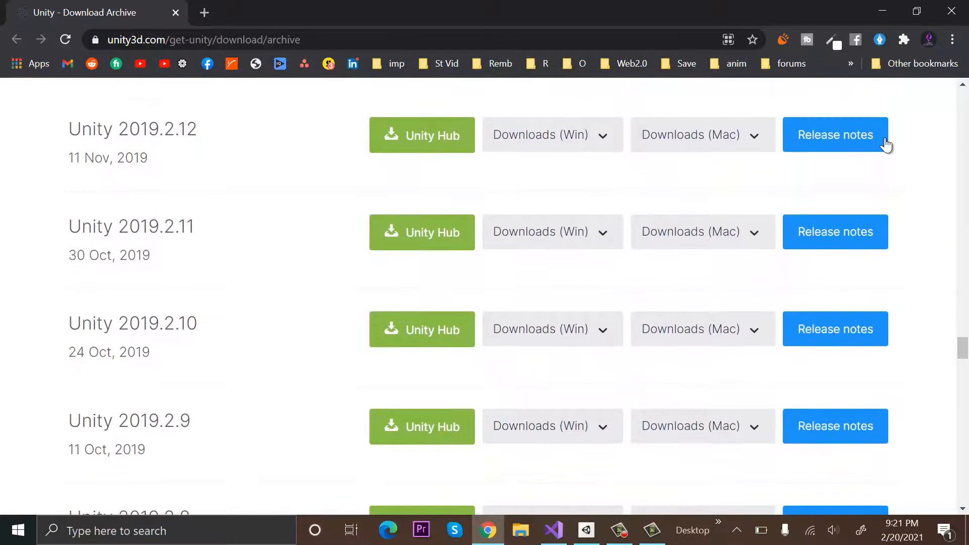
scroll("down", 3)
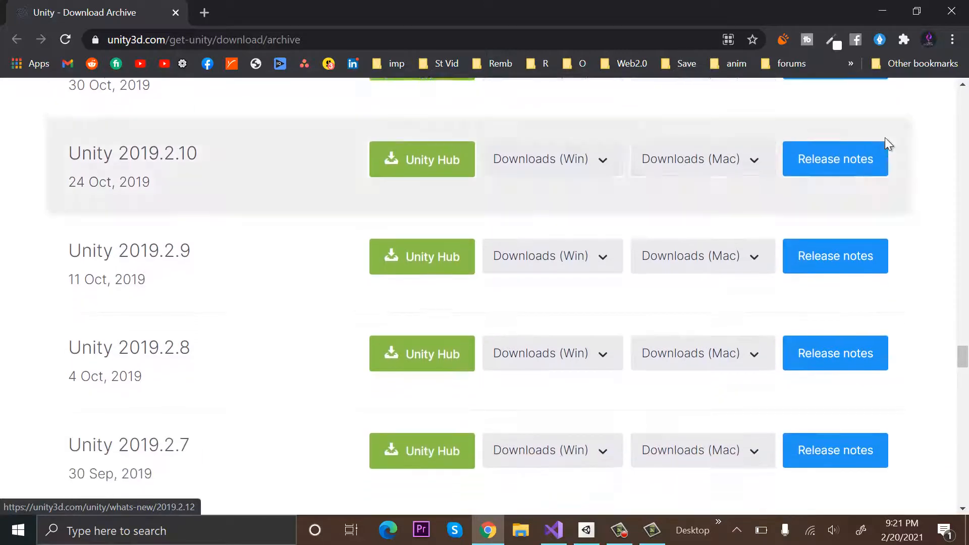
scroll("down", 3)
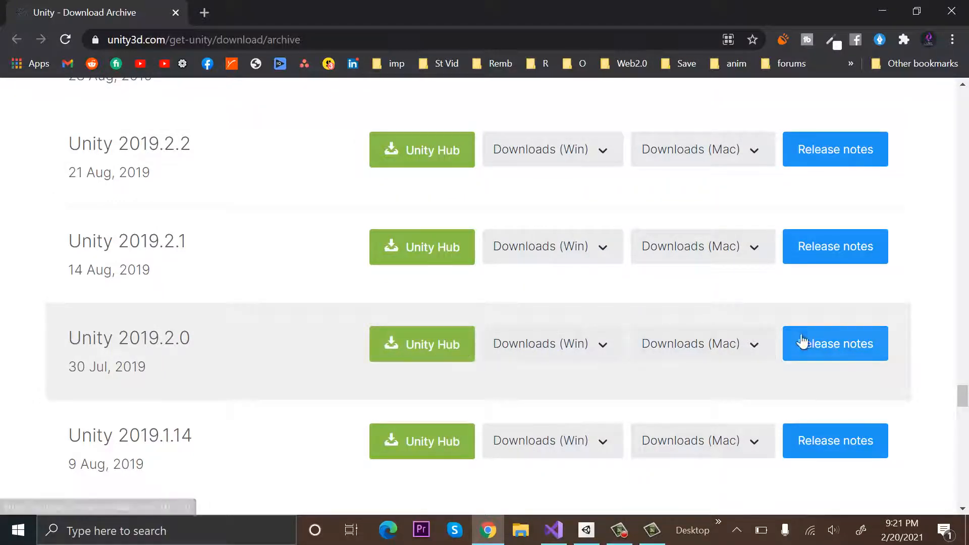
Send Unity 2019.2.0 to Unity Hub and allow the browser to launch Hub
left_click(551, 343)
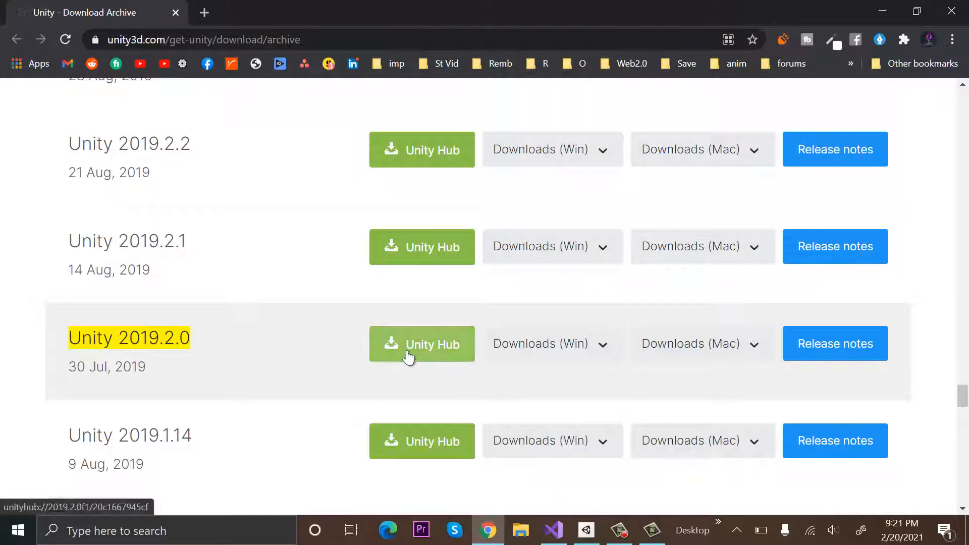
left_click(422, 344)
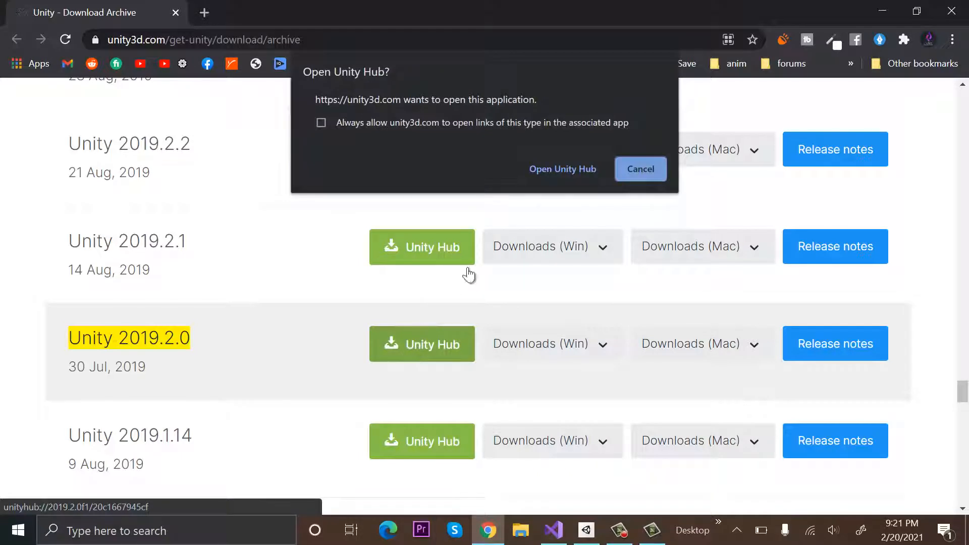
mouse_move(562, 173)
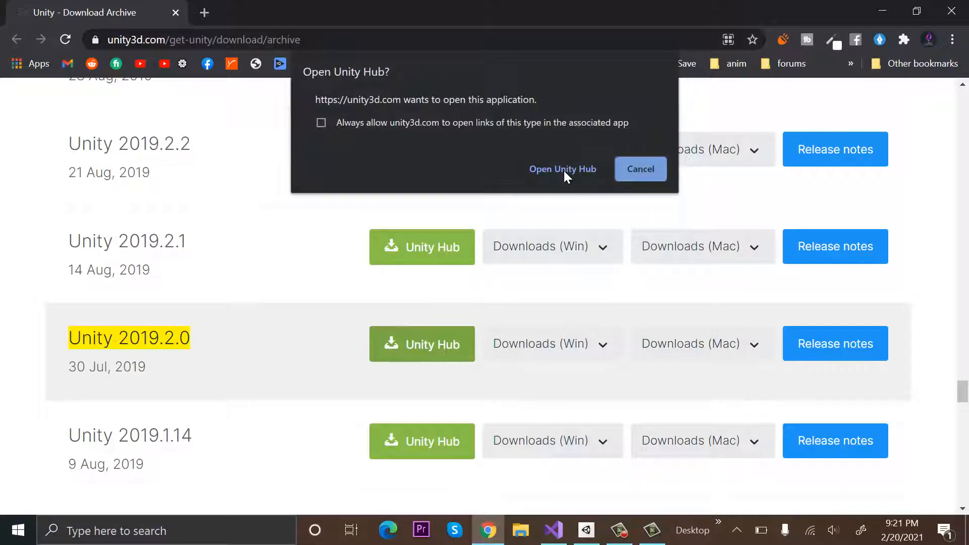
left_click(562, 168)
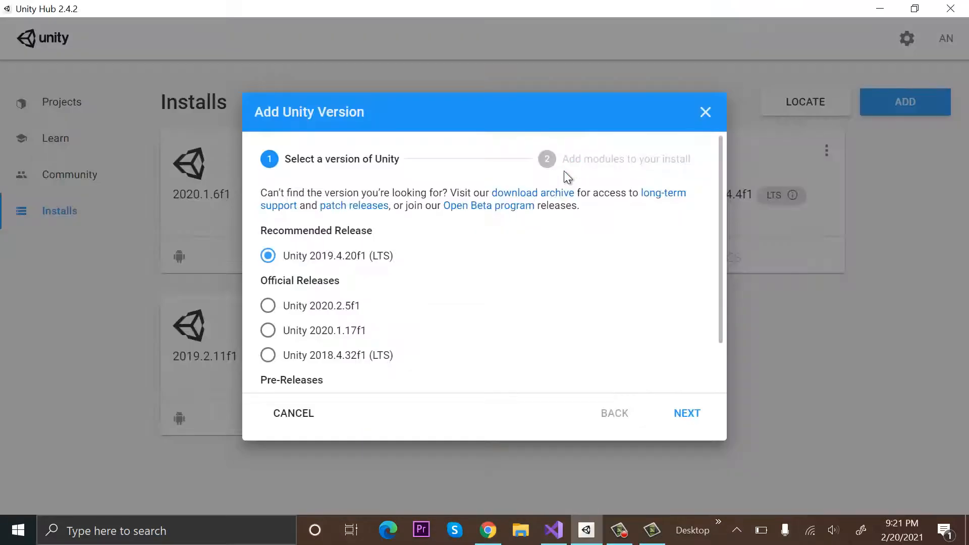
Choose modules for 2019.2.0f1: Android and iOS Build Support included, Visual Studio excluded
left_click(686, 413)
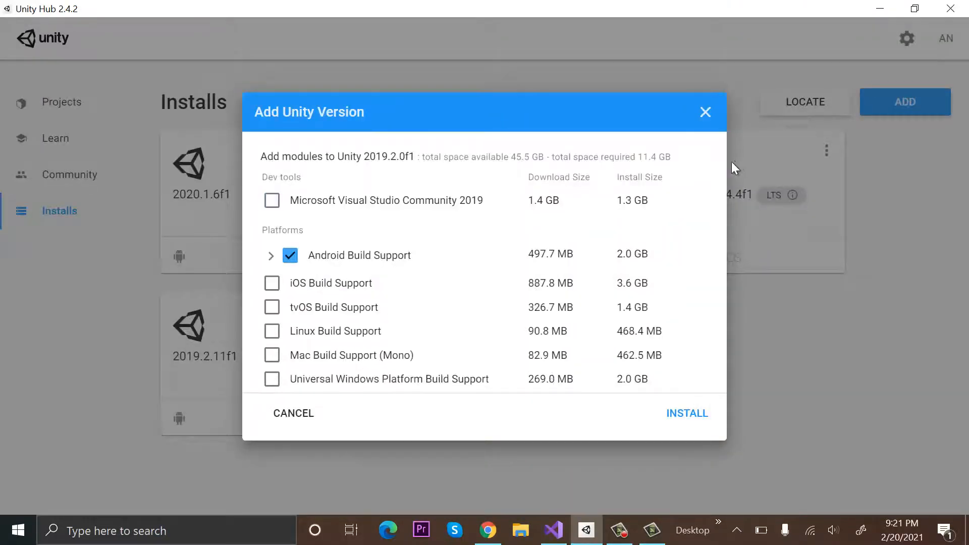
scroll("down", 3)
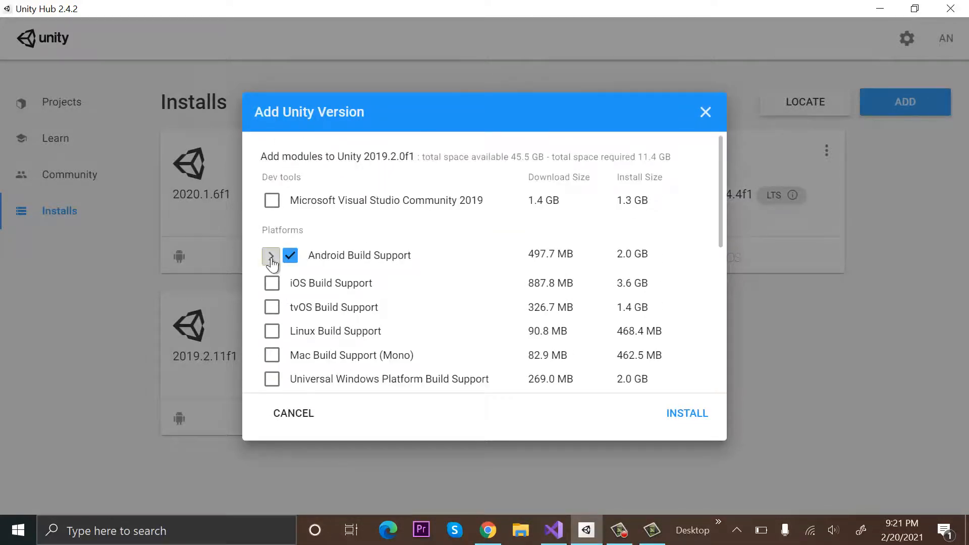
left_click(272, 199)
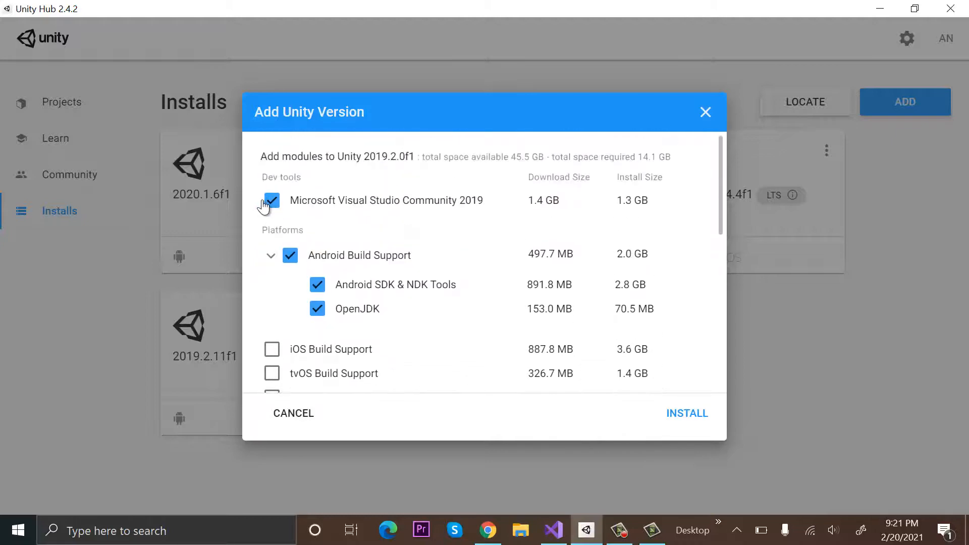
left_click(271, 200)
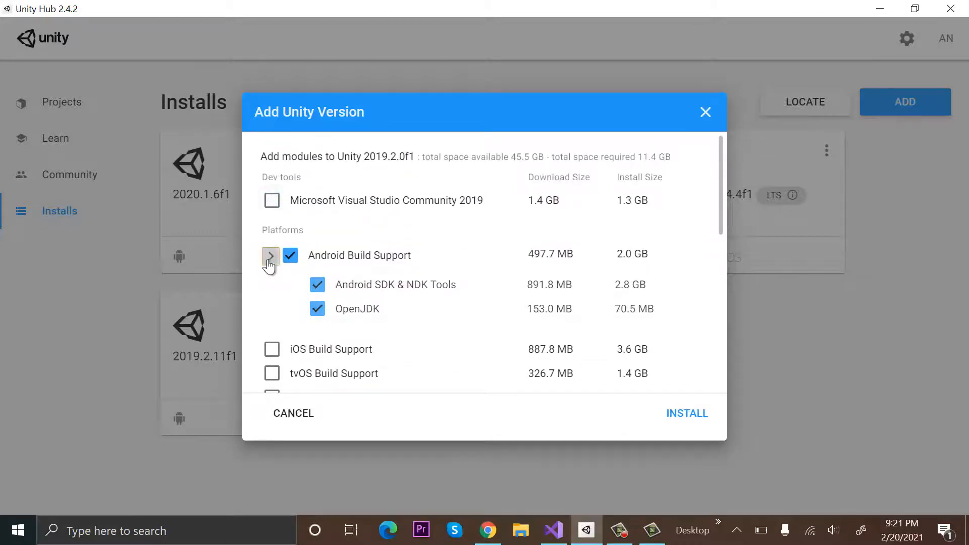
left_click(271, 282)
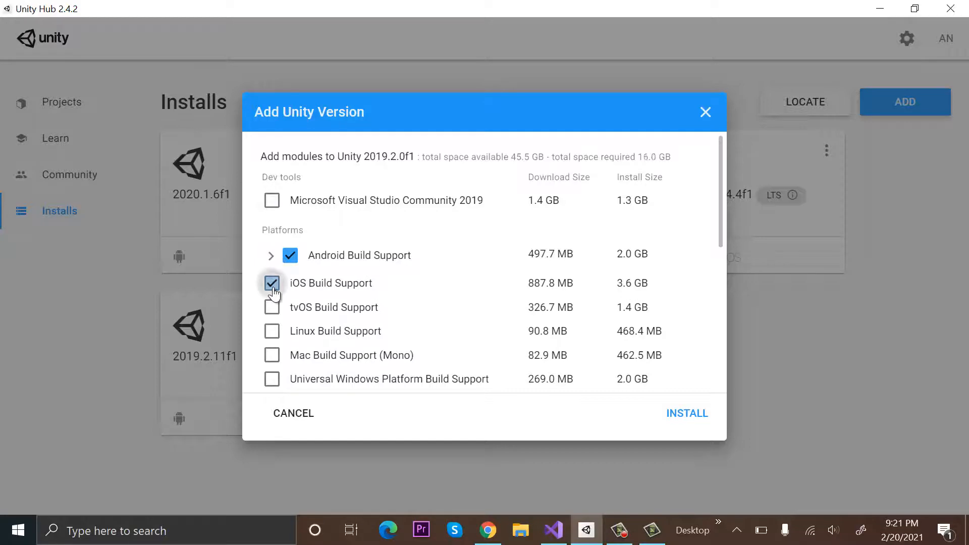
scroll("down", 3)
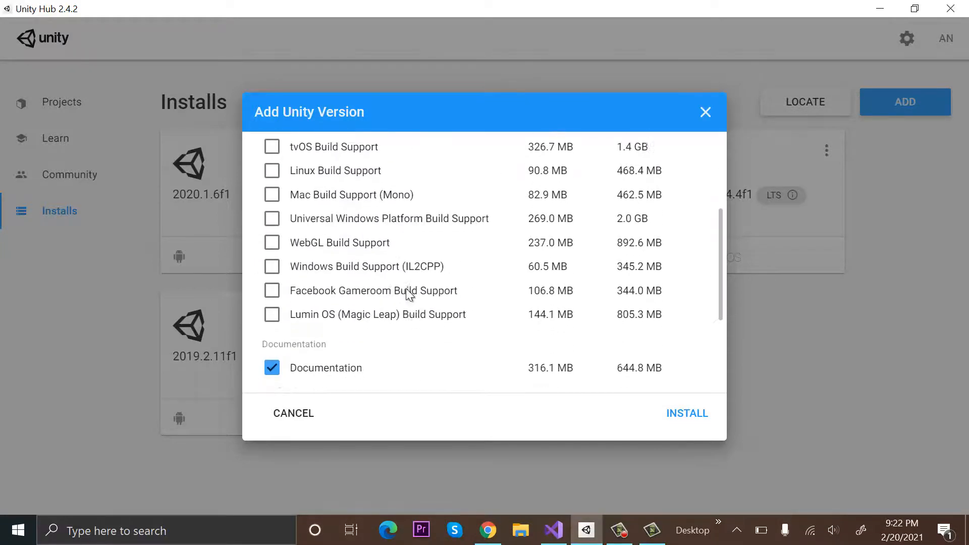
scroll("down", 3)
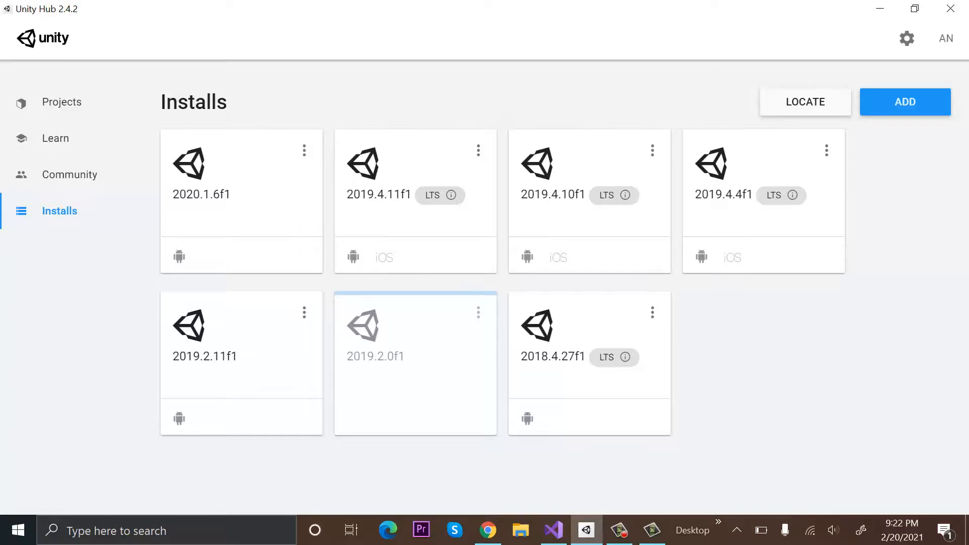
mouse_move(334, 350)
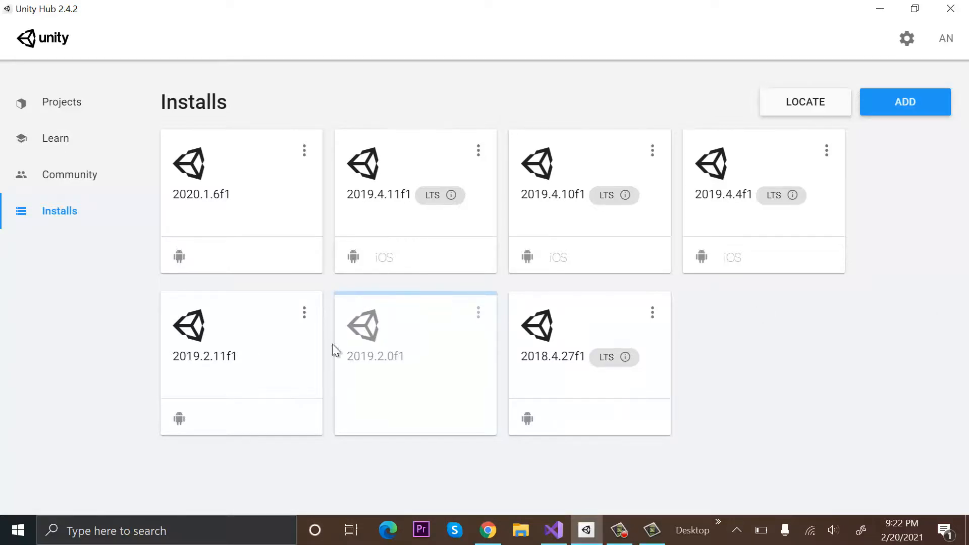
mouse_move(394, 307)
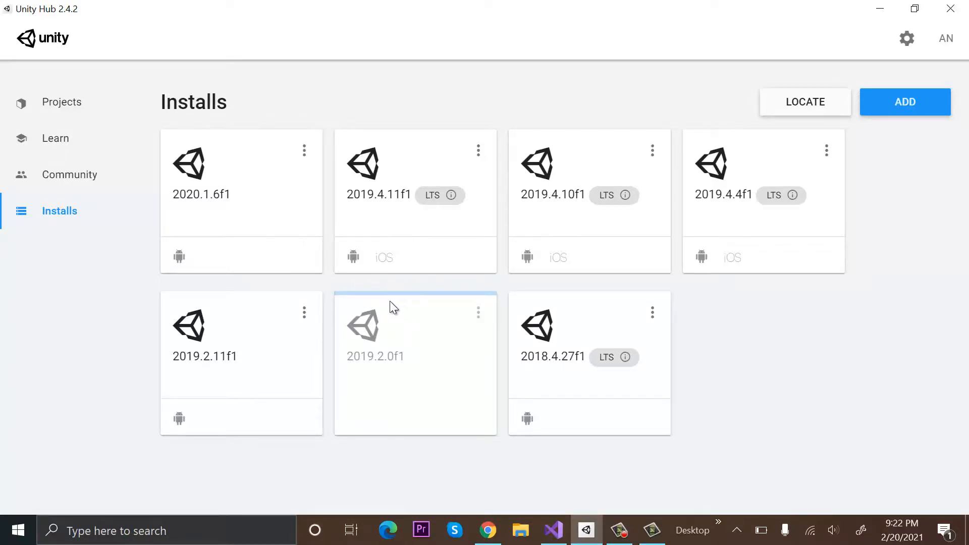
mouse_move(499, 308)
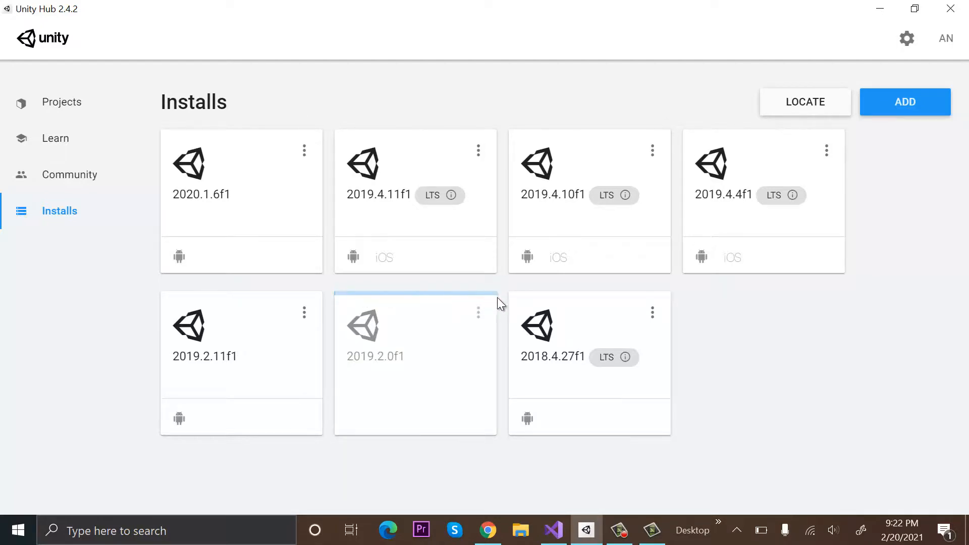
mouse_move(501, 302)
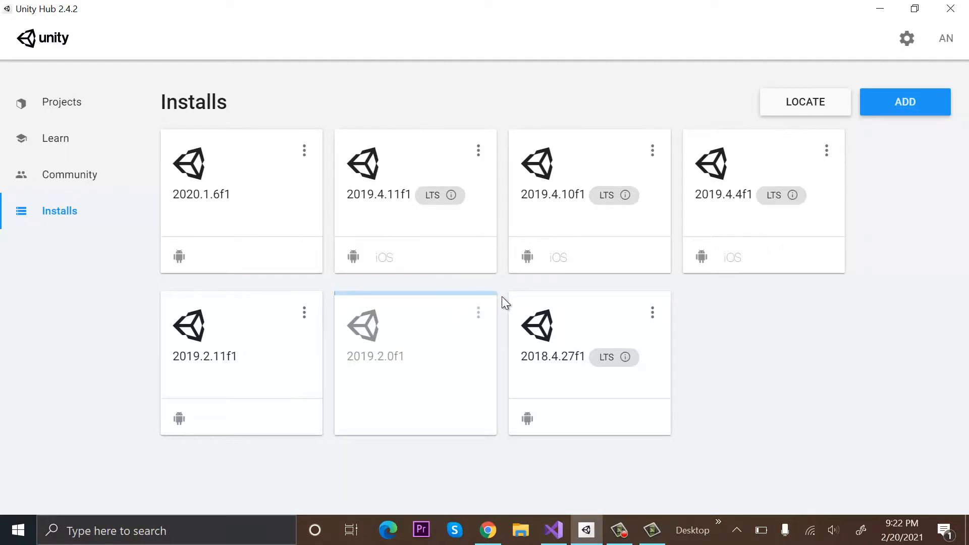